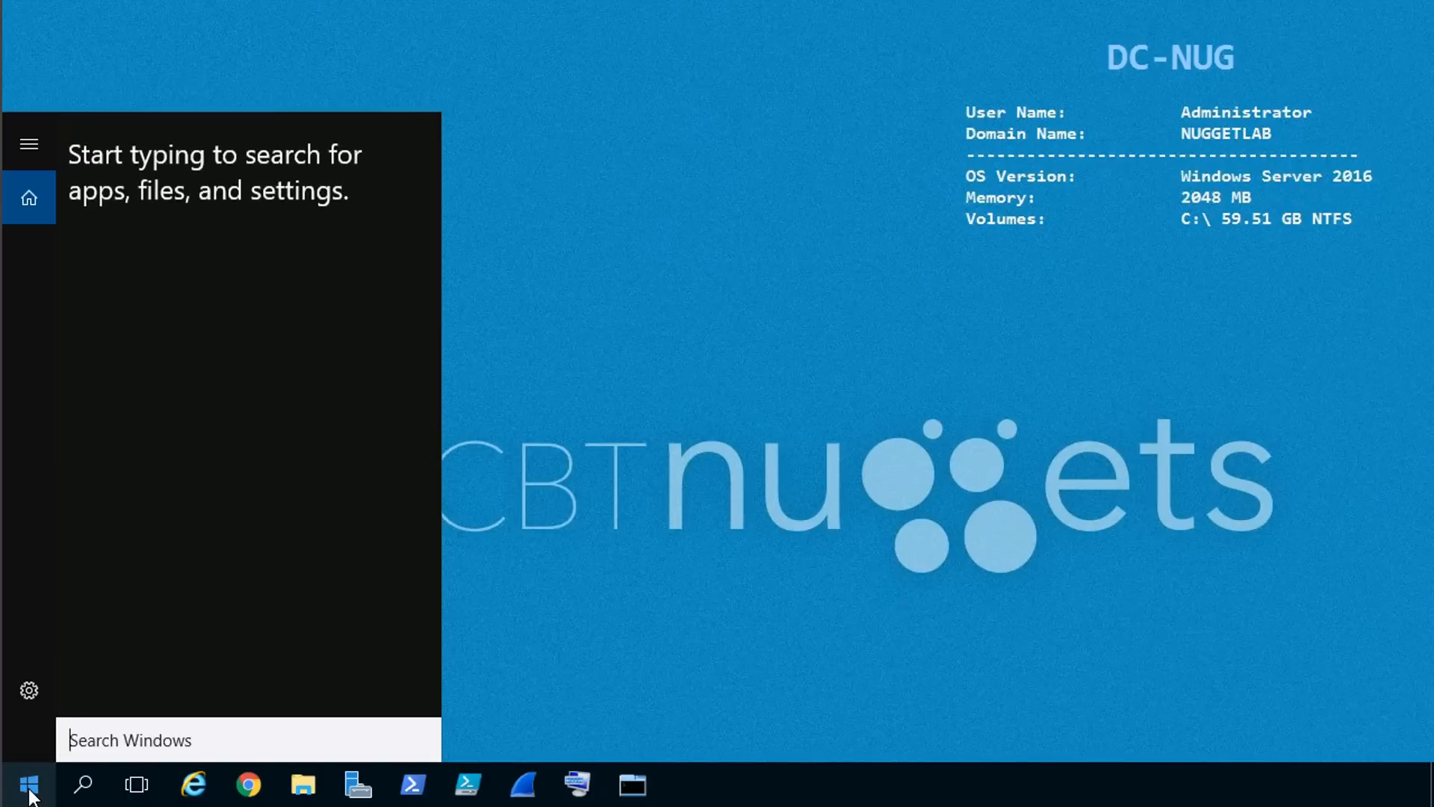
Search 'cmd' from the Start menu and launch Command Prompt.
text(cmd)
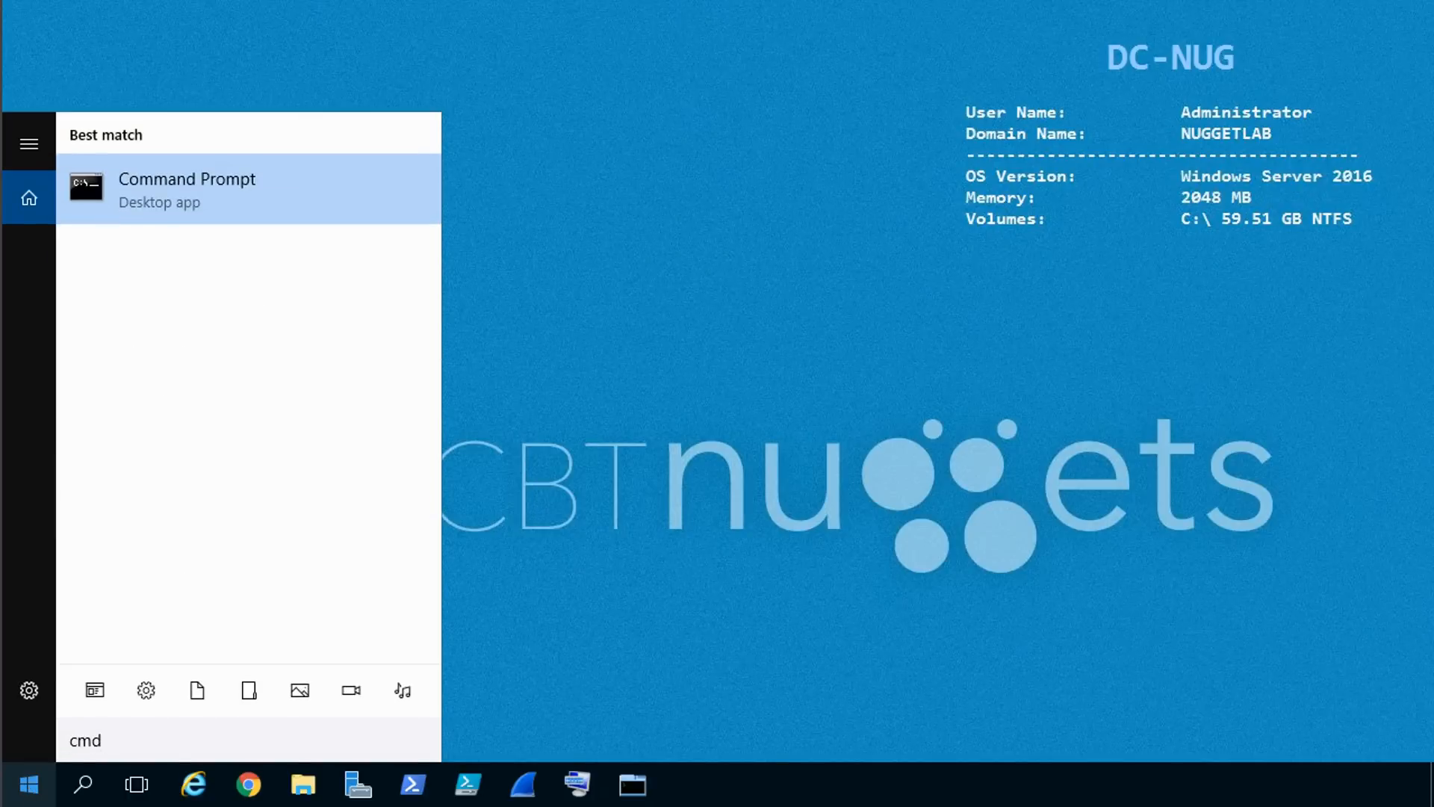
click(187, 188)
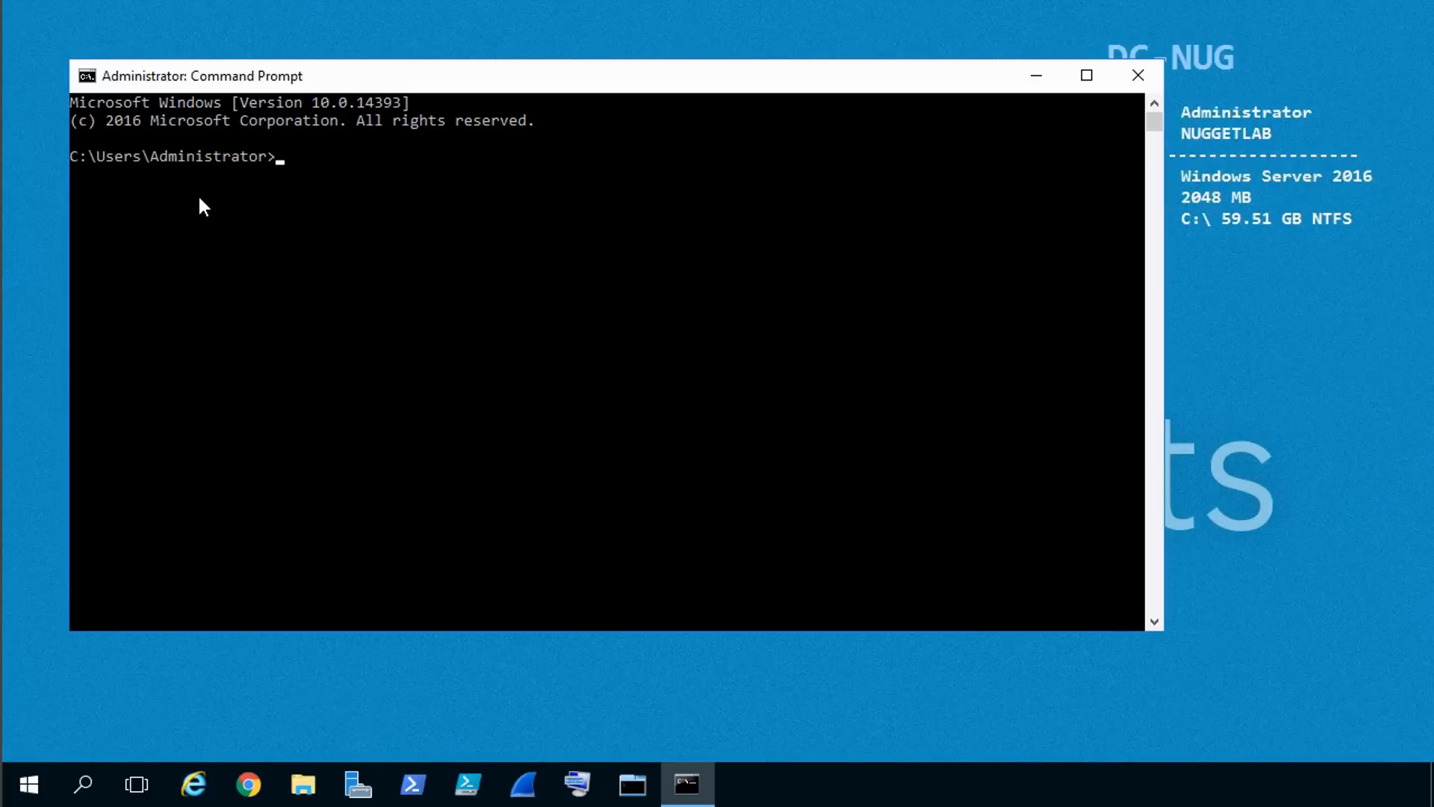
mouse_move(716, 38)
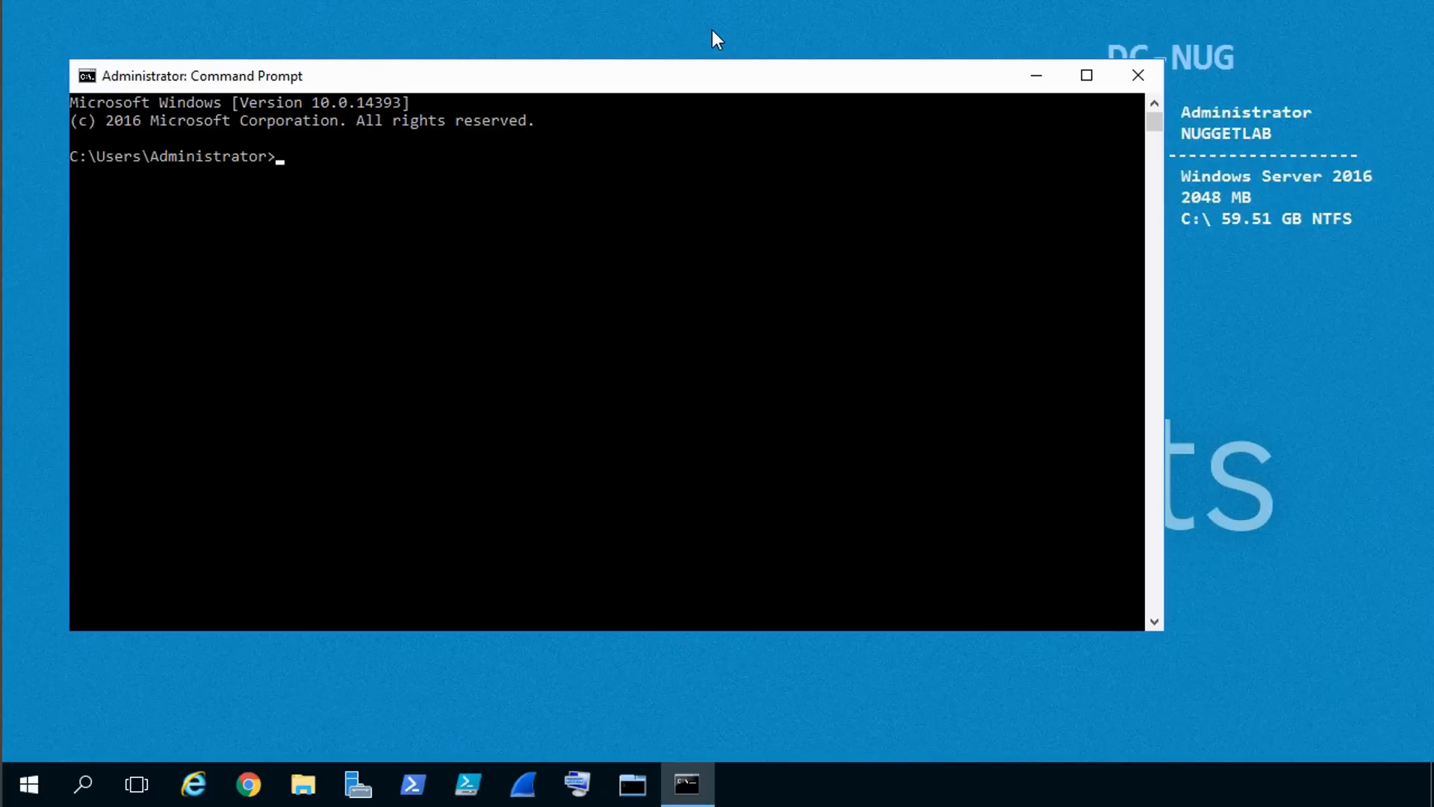
Run ipconfig /all to print the full Windows IP configuration.
text(ipconfig /)
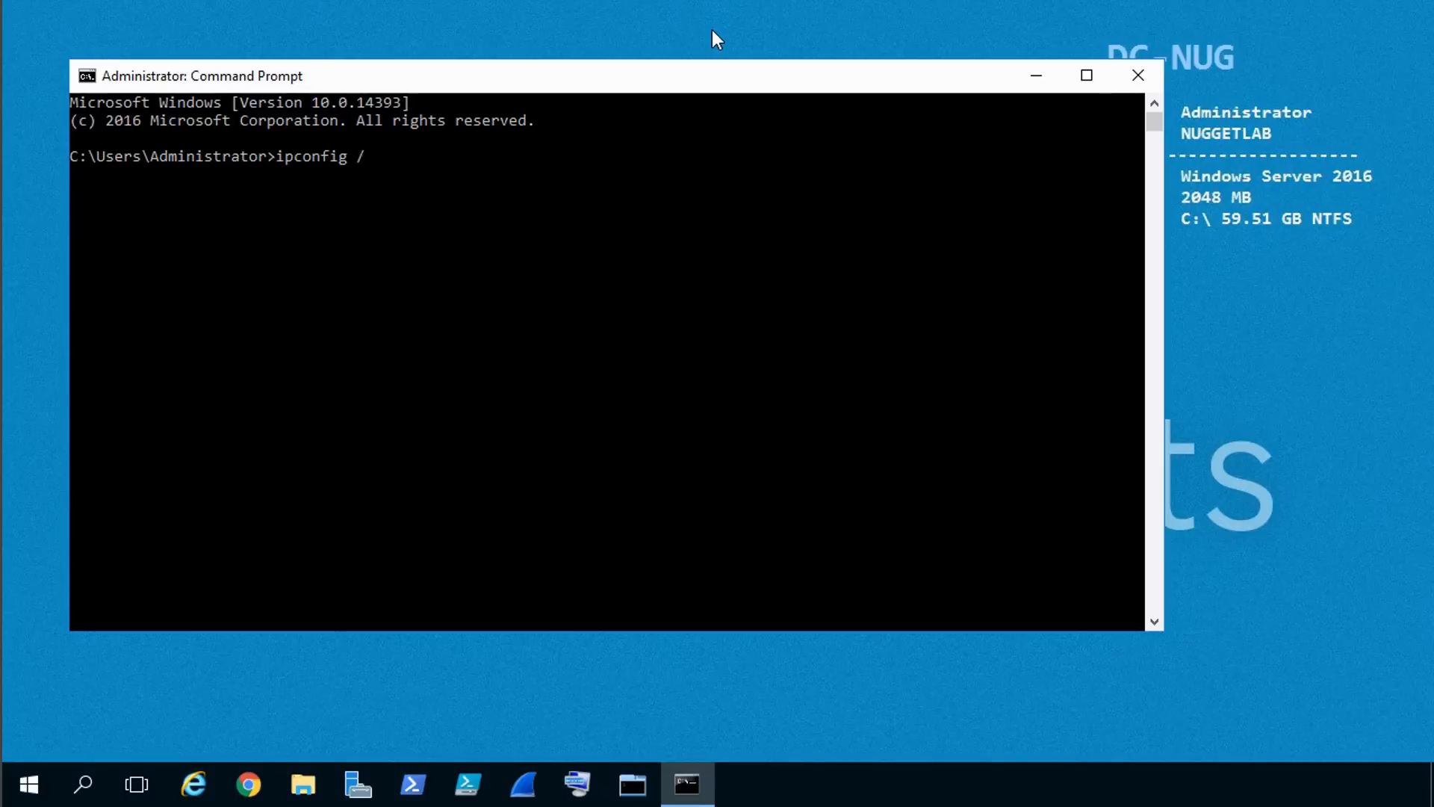
text(all)
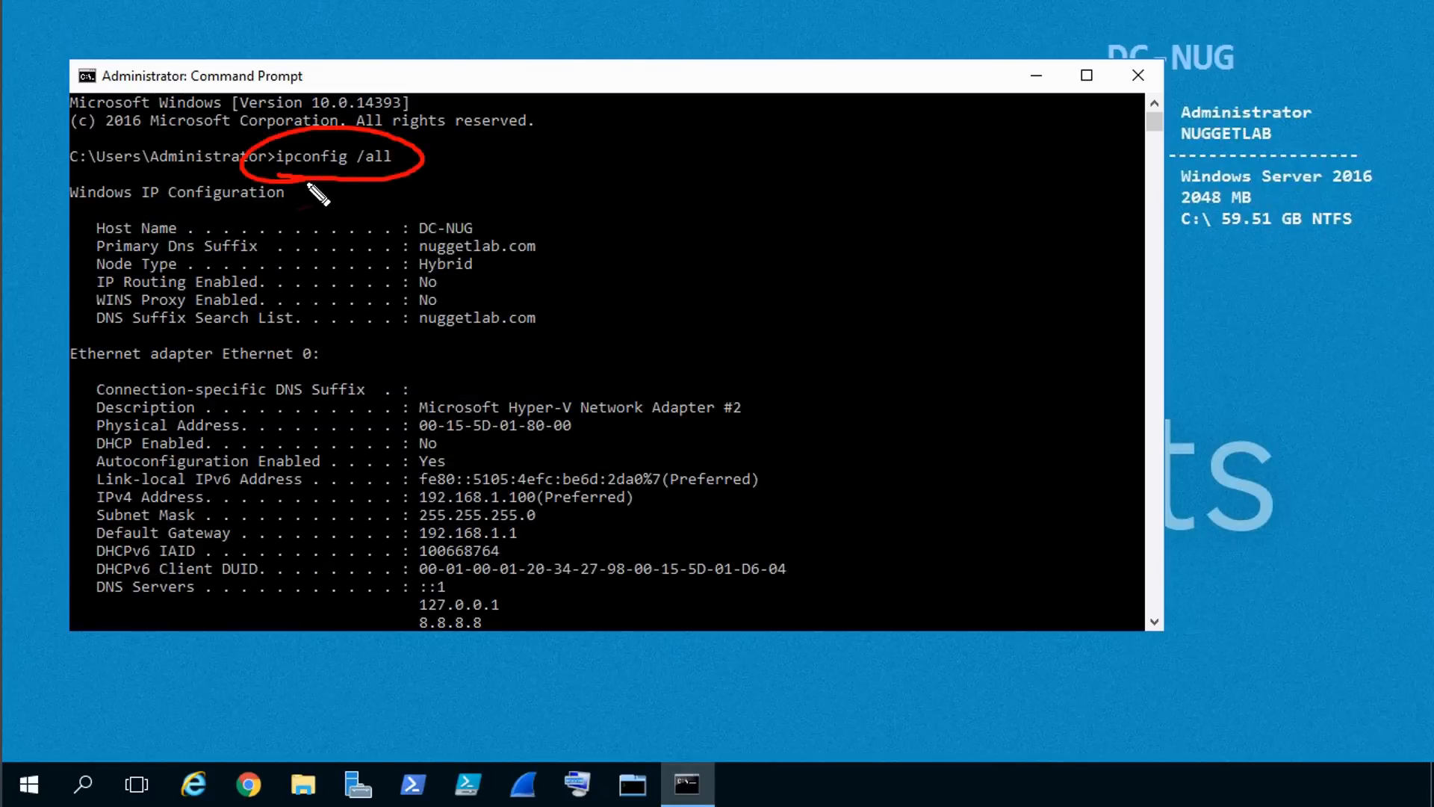
mouse_move(256, 371)
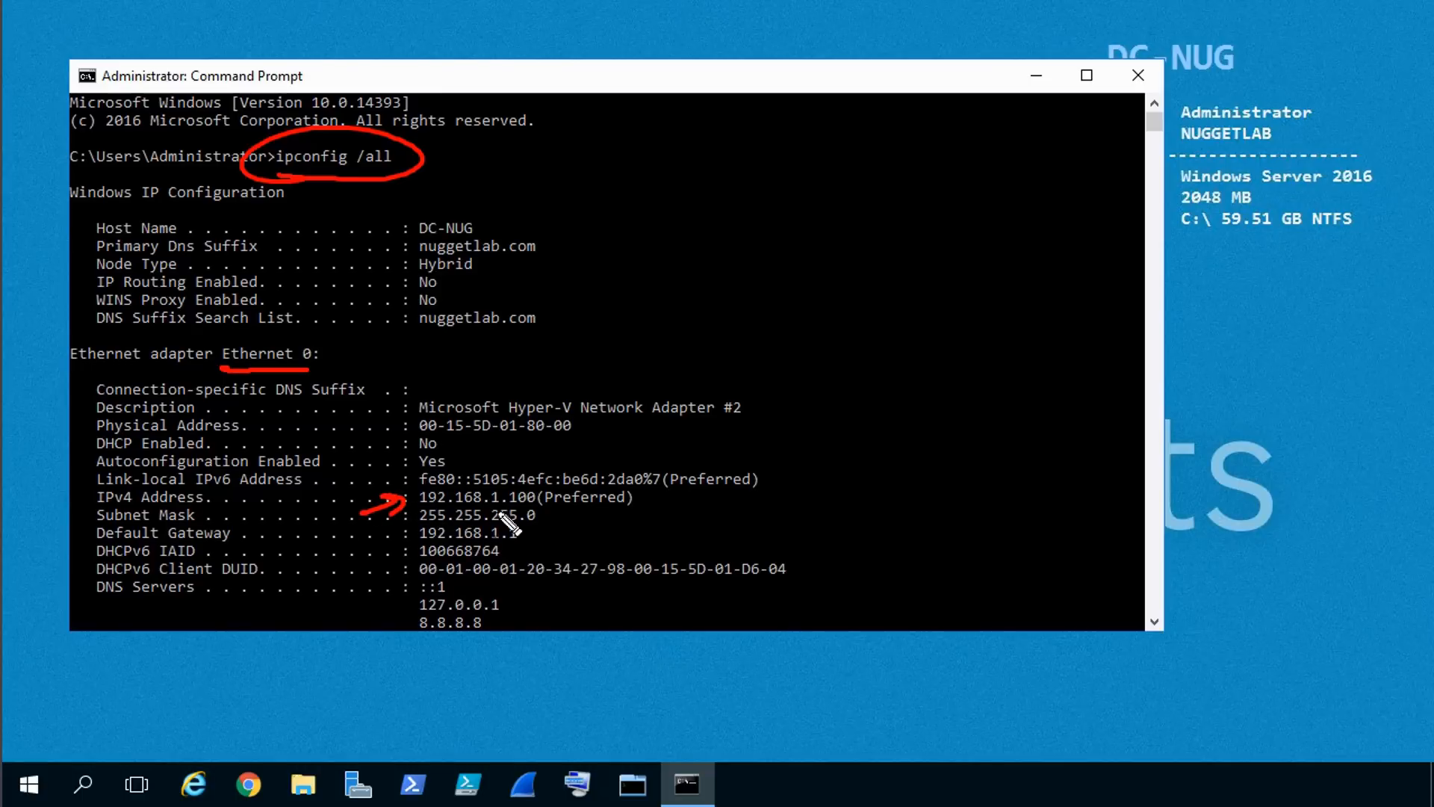
mouse_move(379, 441)
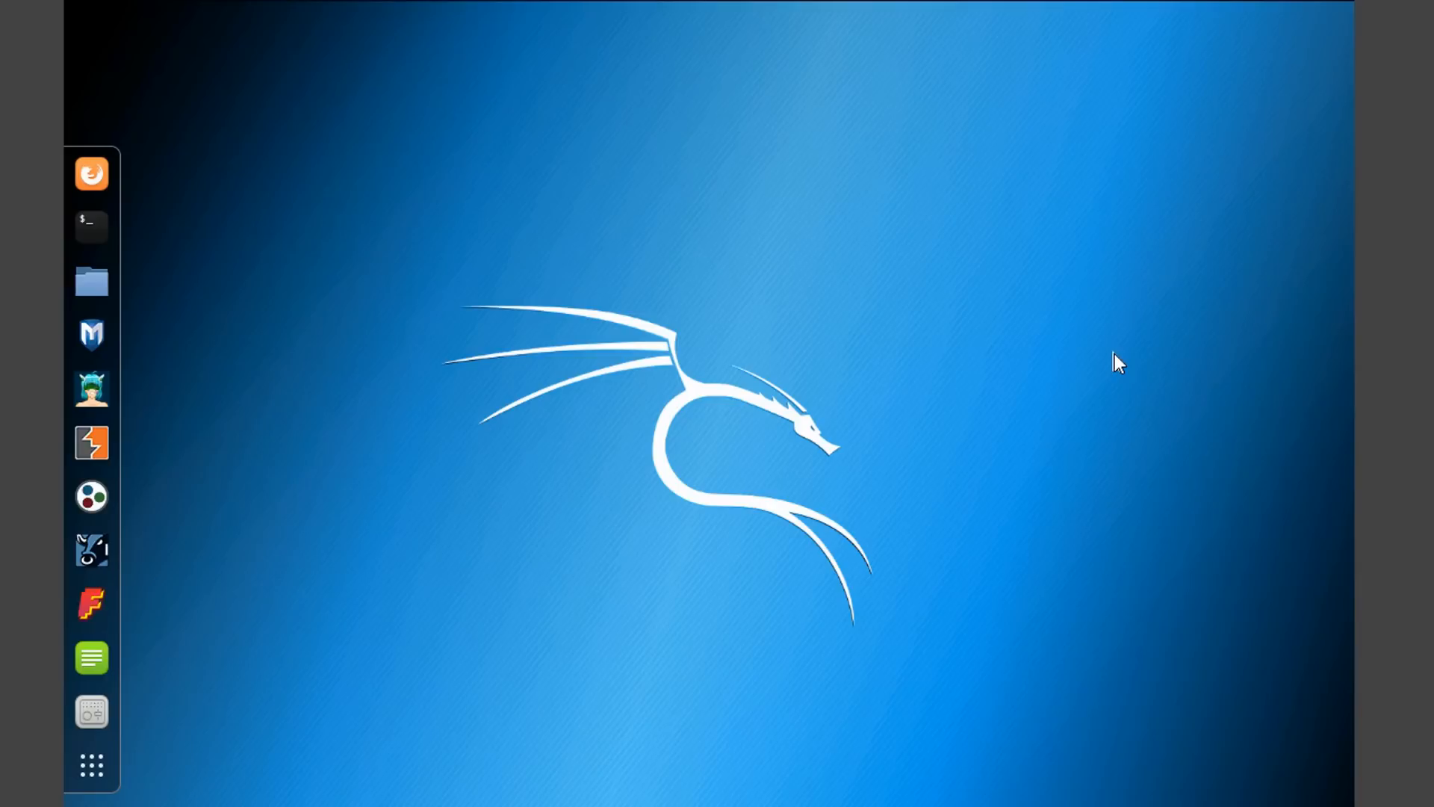
mouse_move(103, 231)
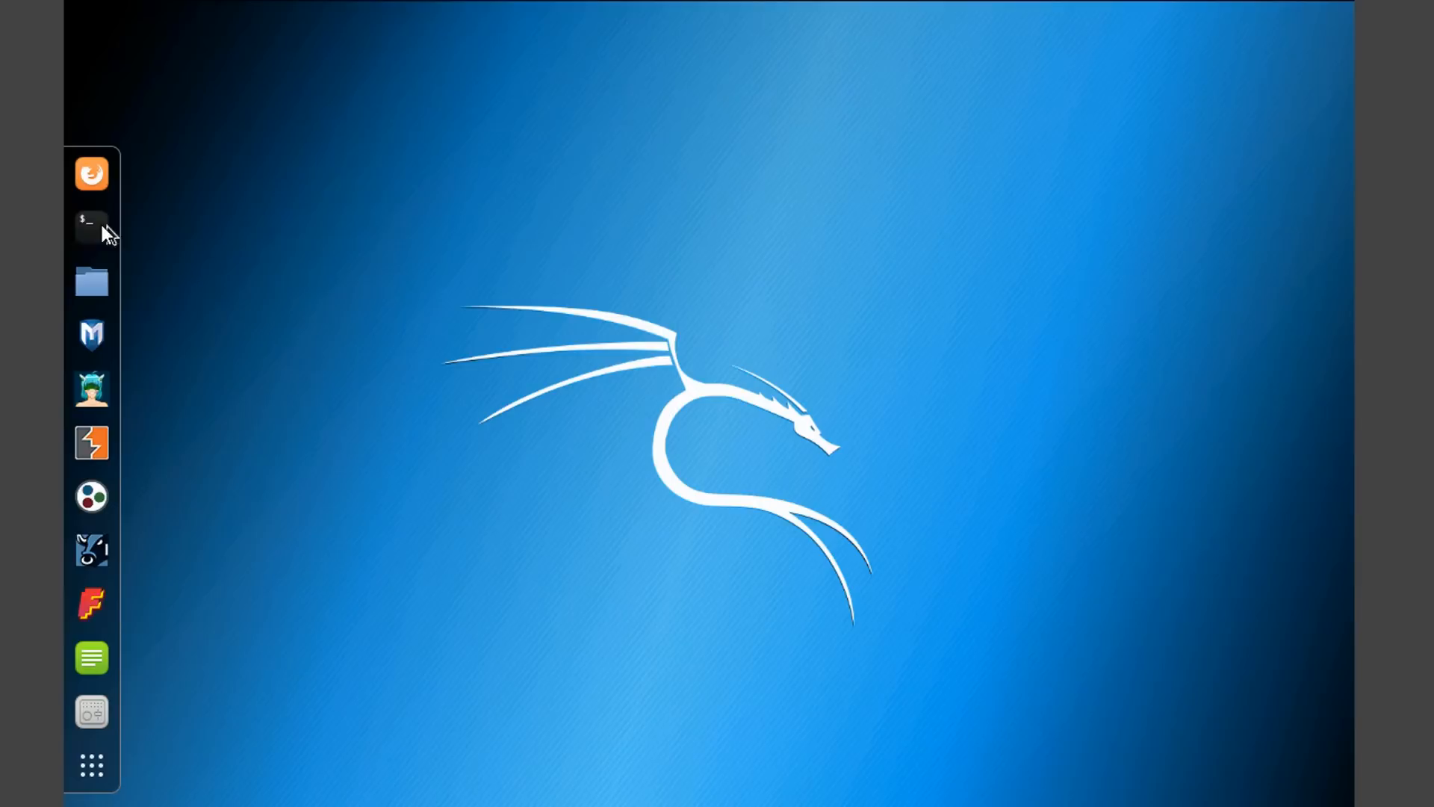
mouse_move(91, 227)
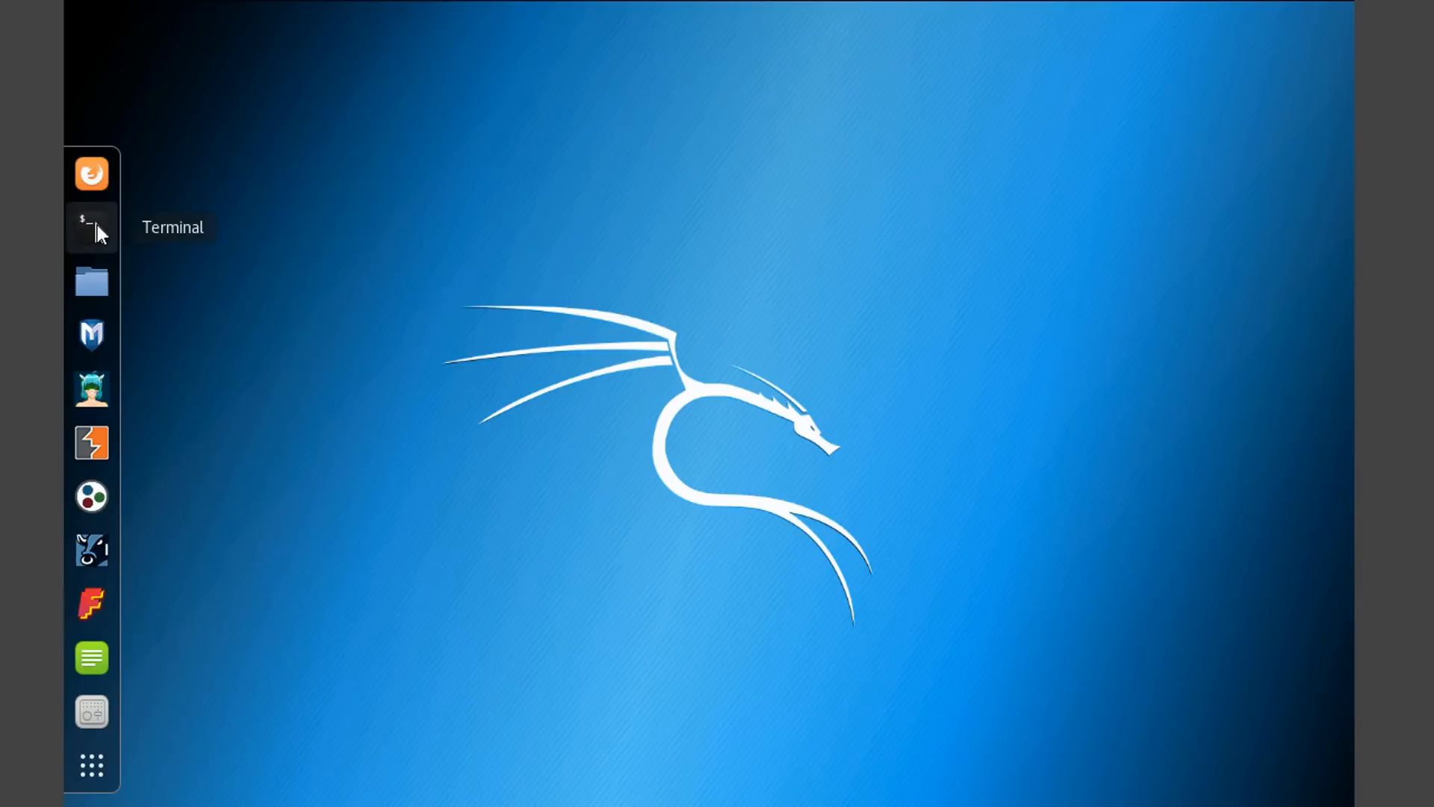
Launch a root terminal from the Terminal icon in the Kali dock.
click(90, 227)
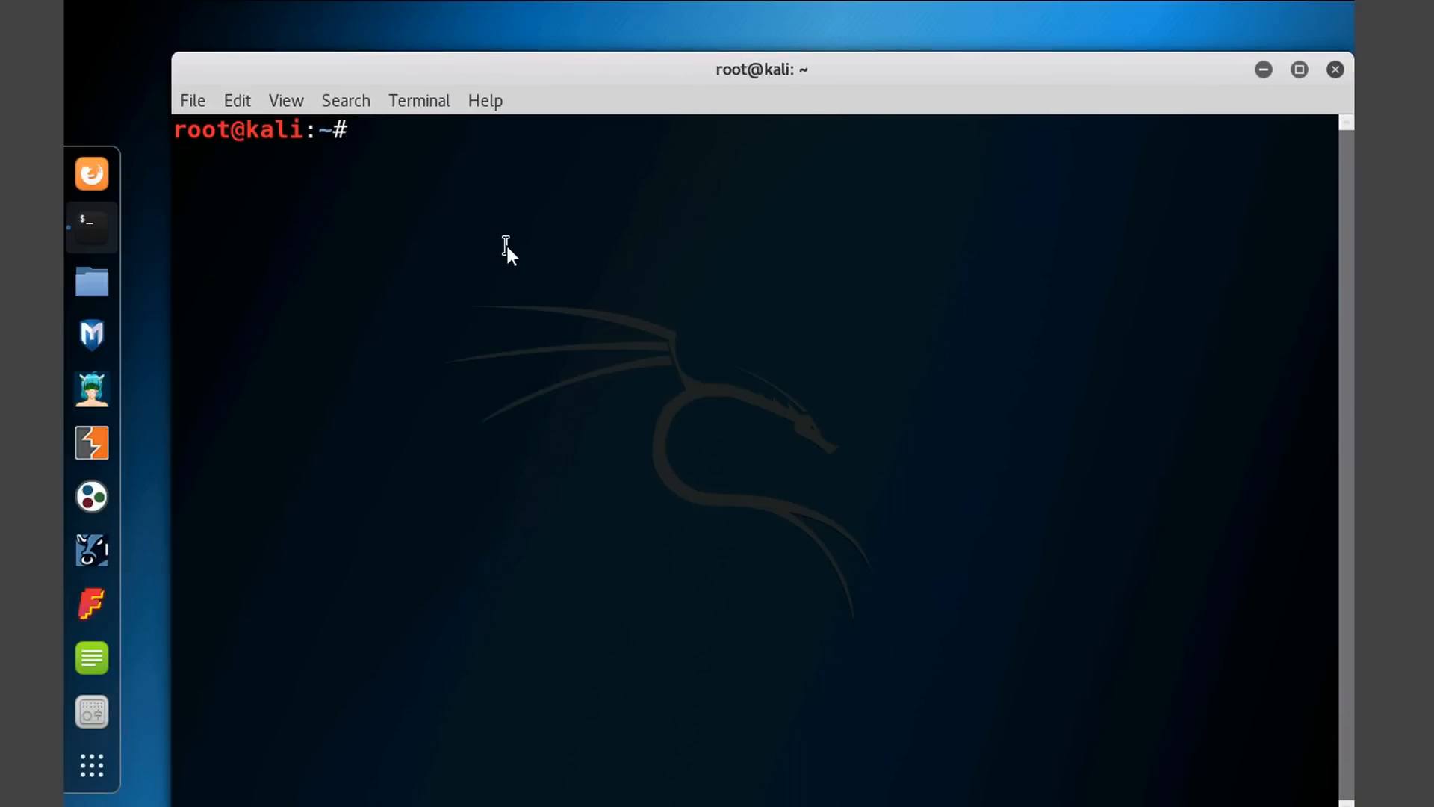
Run ifconfig to show eth0's IPv4 192.168.1.109 and loopback details.
text(if)
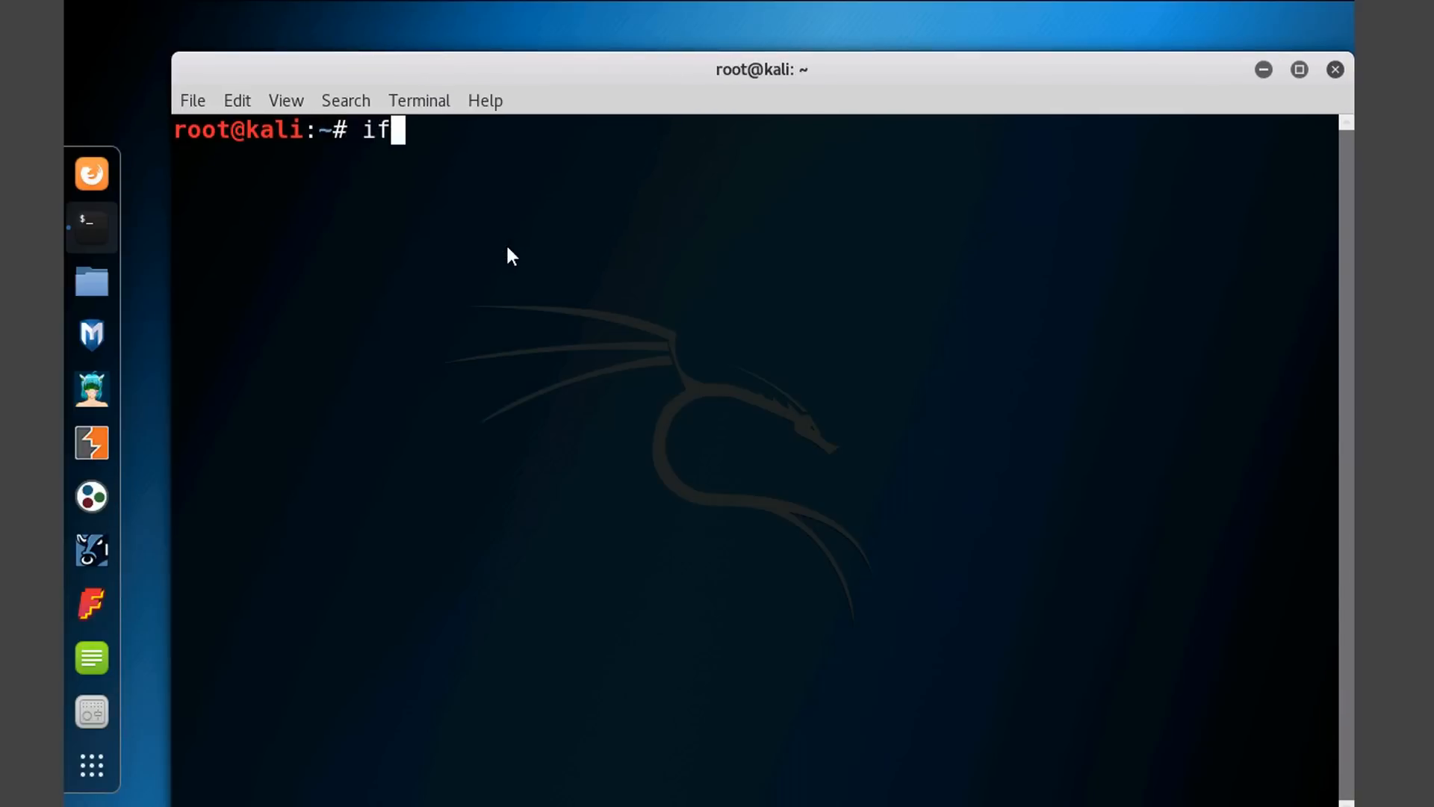
text(config)
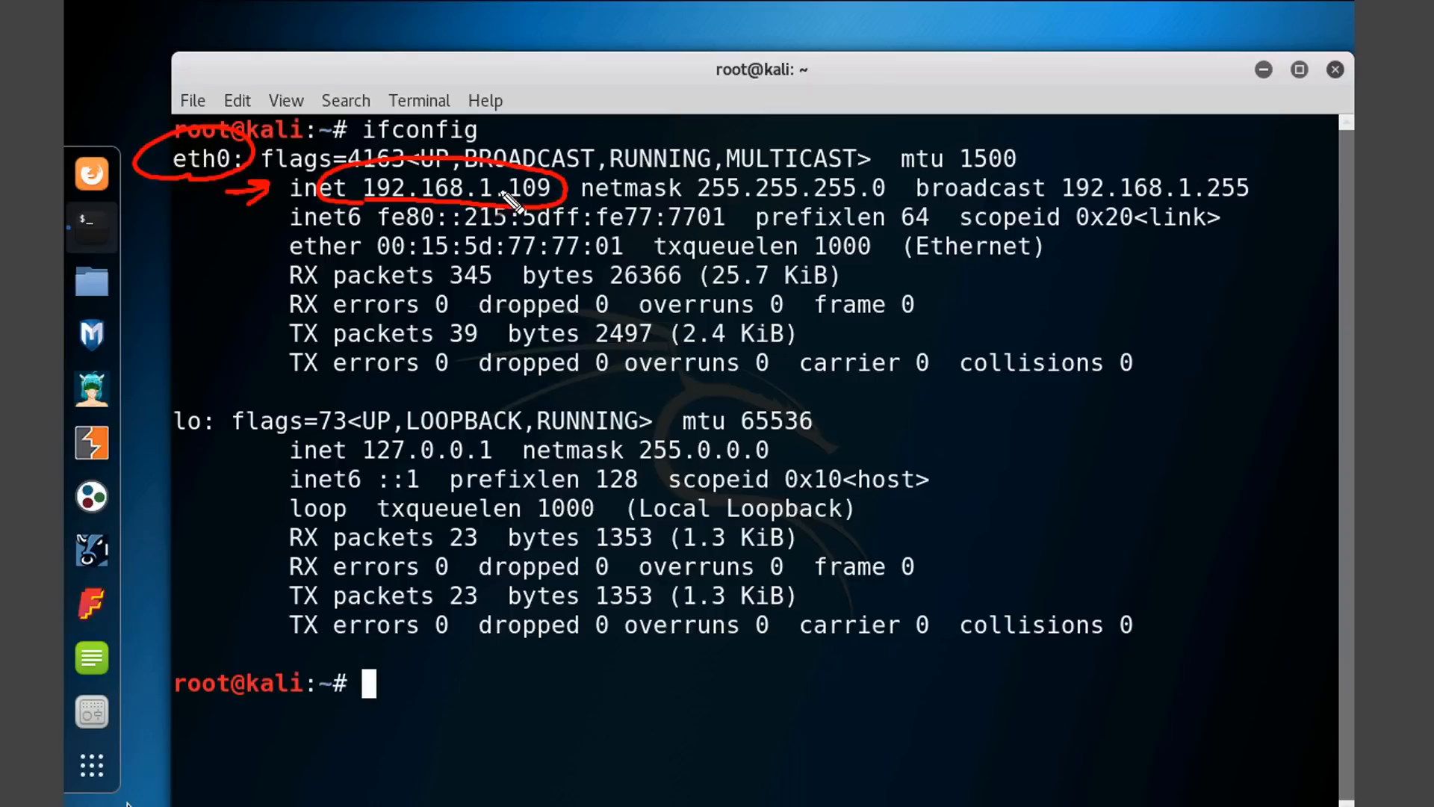
mouse_move(233, 269)
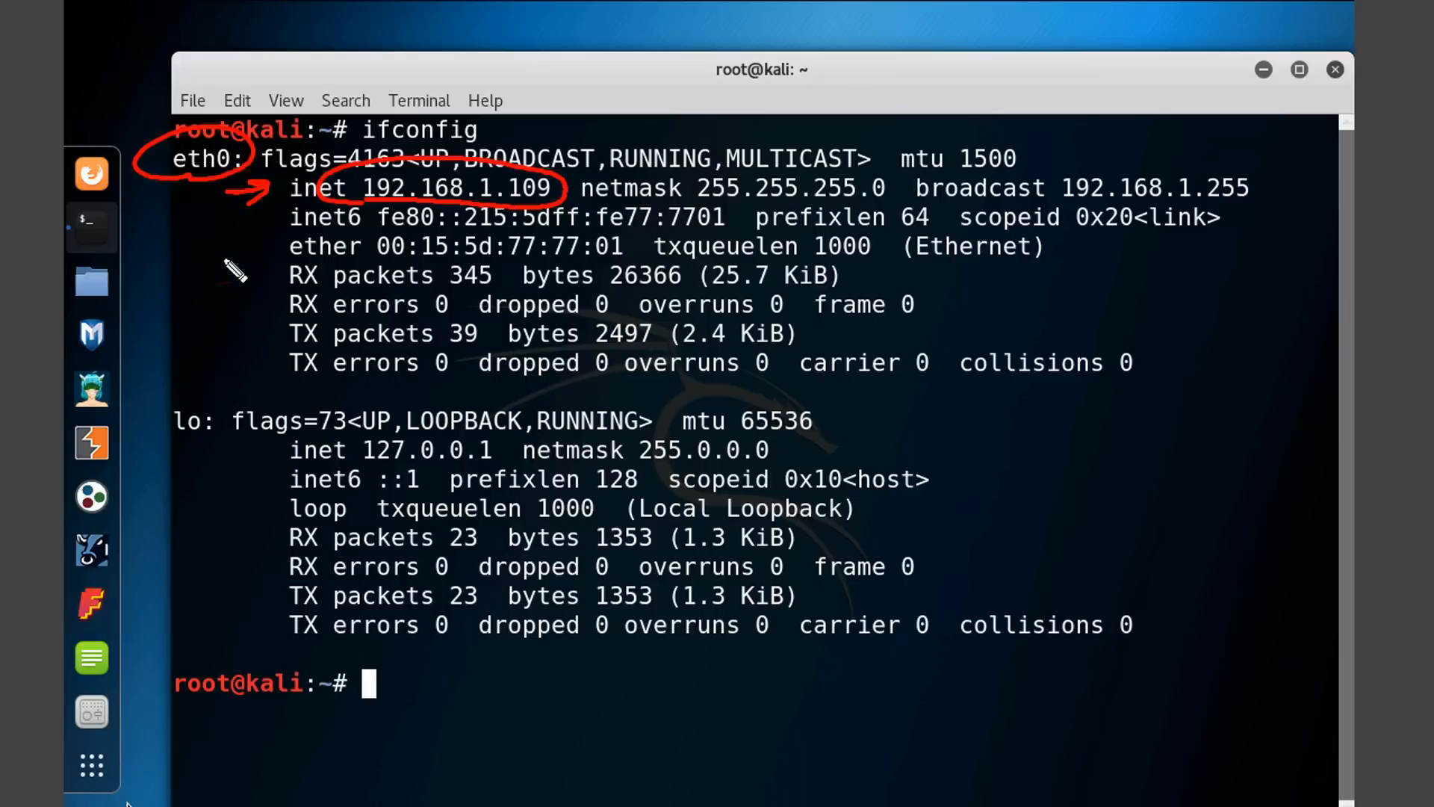